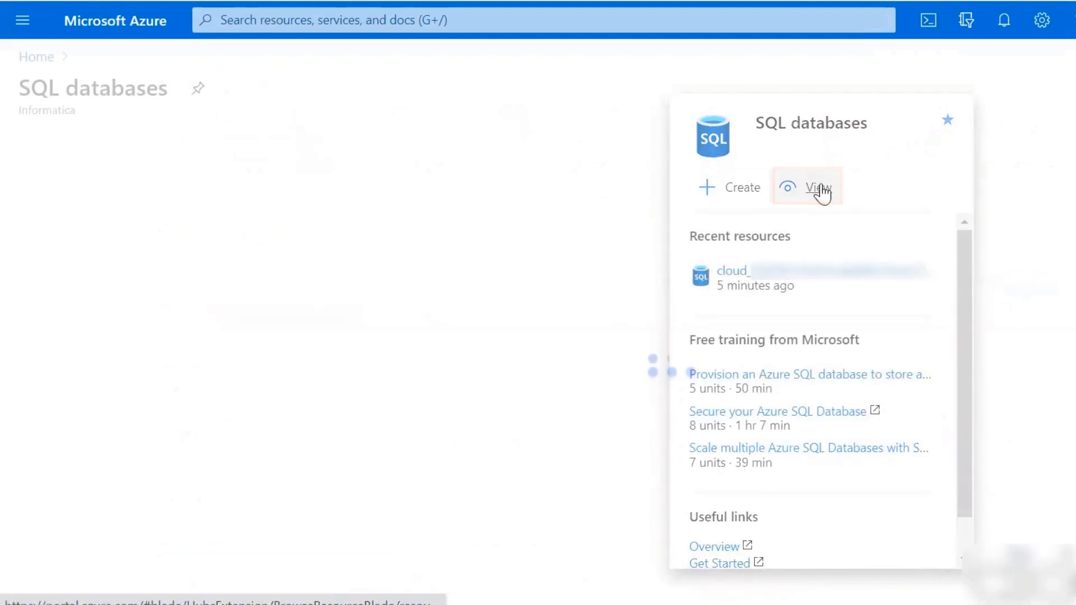
View the cloud_SQLDB database and its Properties under Settings in the Azure portal.
left_click(816, 187)
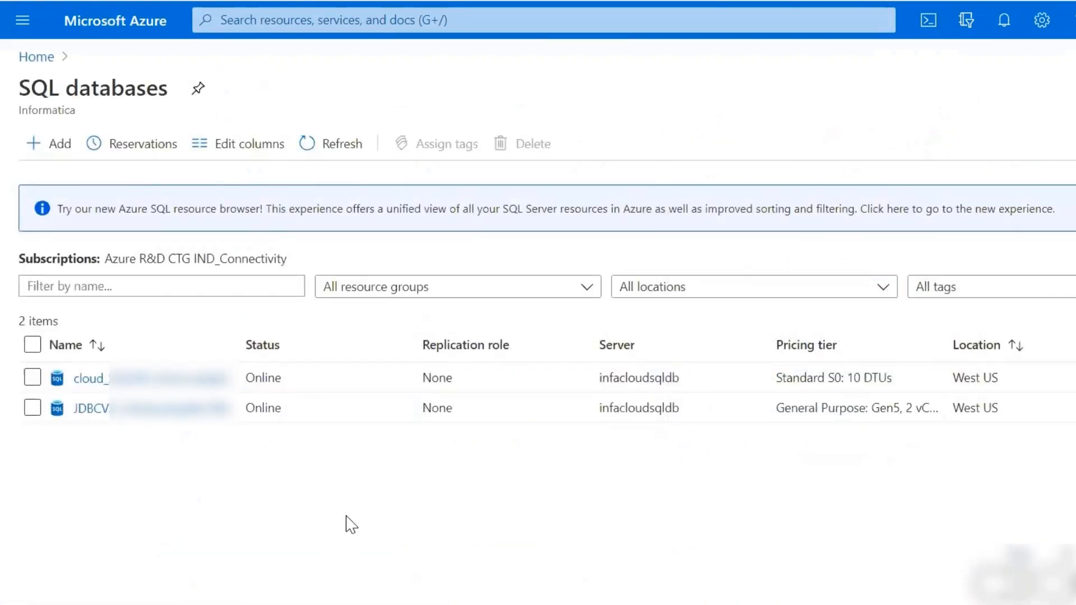
left_click(91, 378)
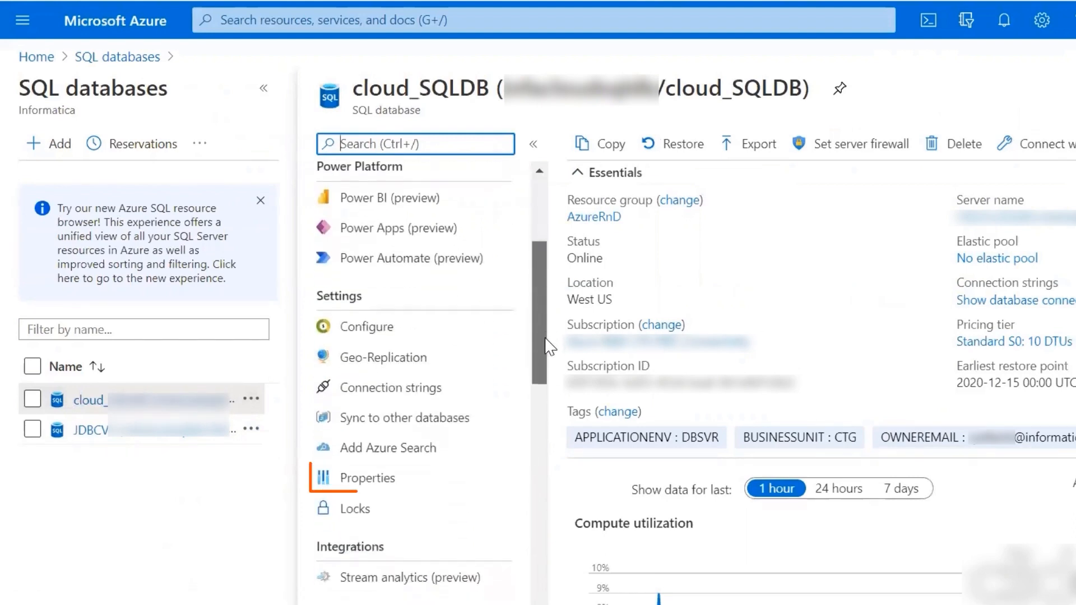
left_click(369, 477)
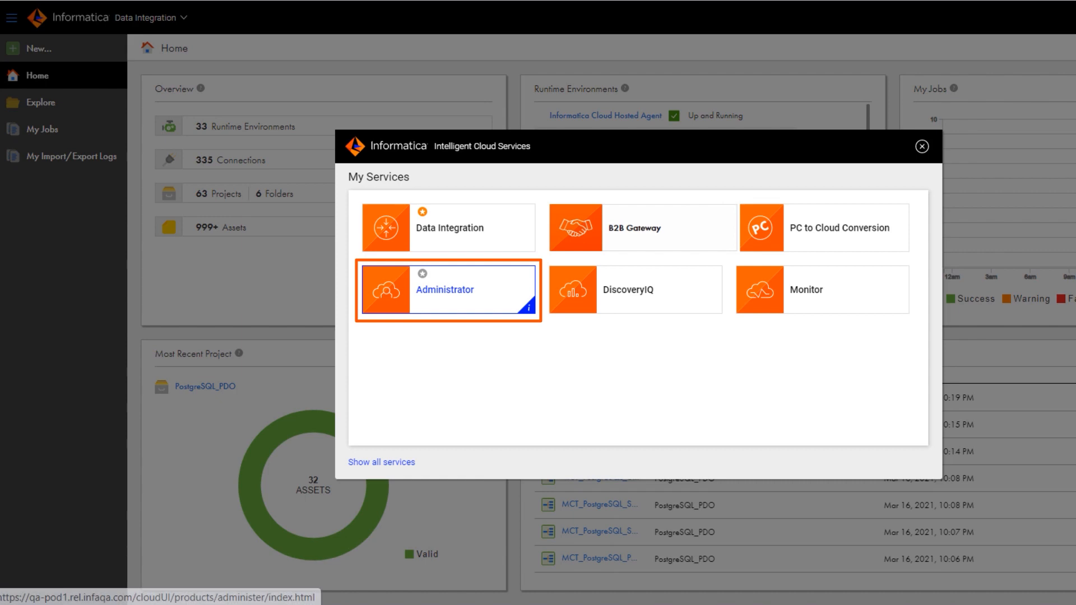
Start a new blank connection from Administrator > Connections.
left_click(447, 289)
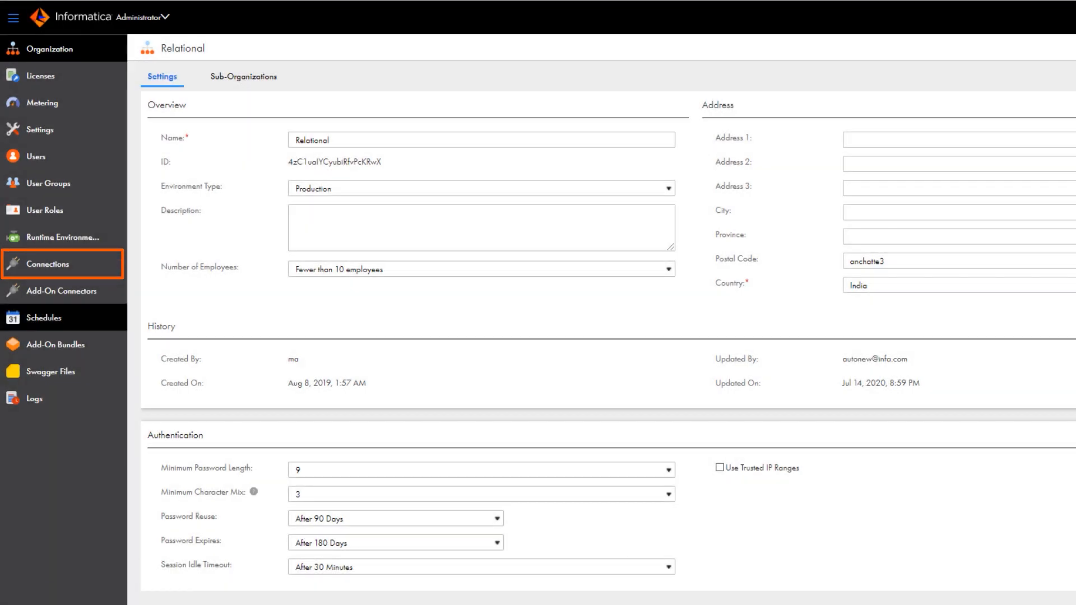
left_click(46, 263)
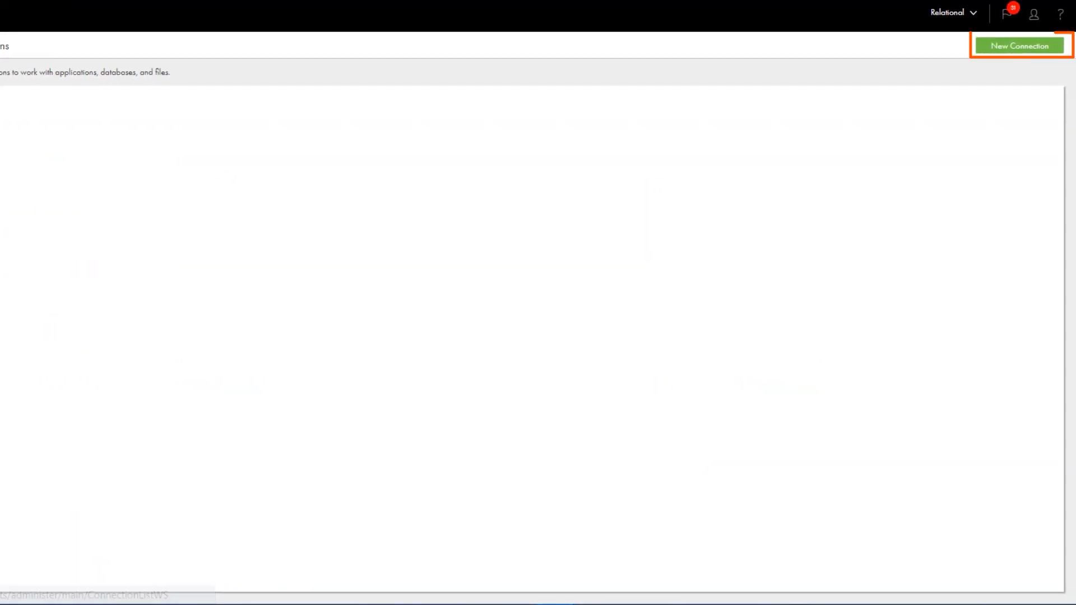
left_click(1019, 45)
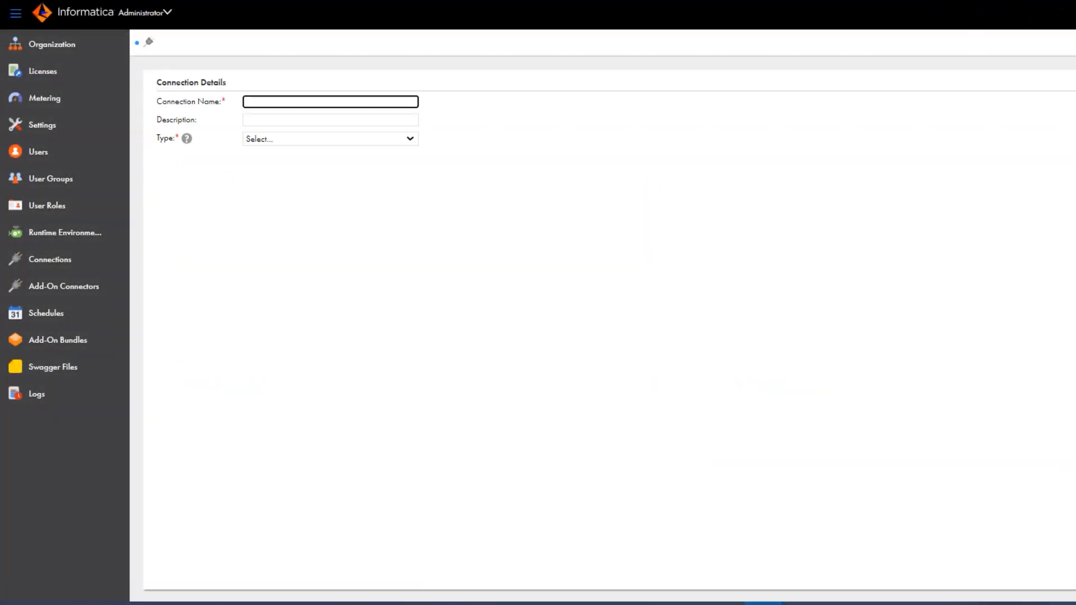
Name the connection MS_SQL_Server_DB, describe it 'SQL Server DB Connection', type SQL Server.
type("MS_SQL_Server_")
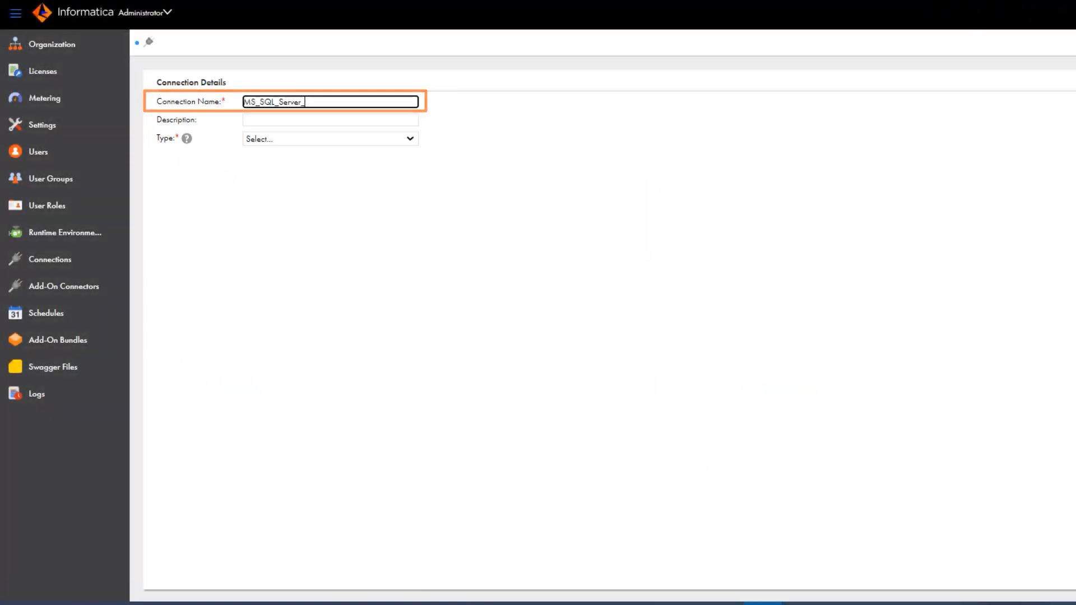
type("SQL Server DB Connection")
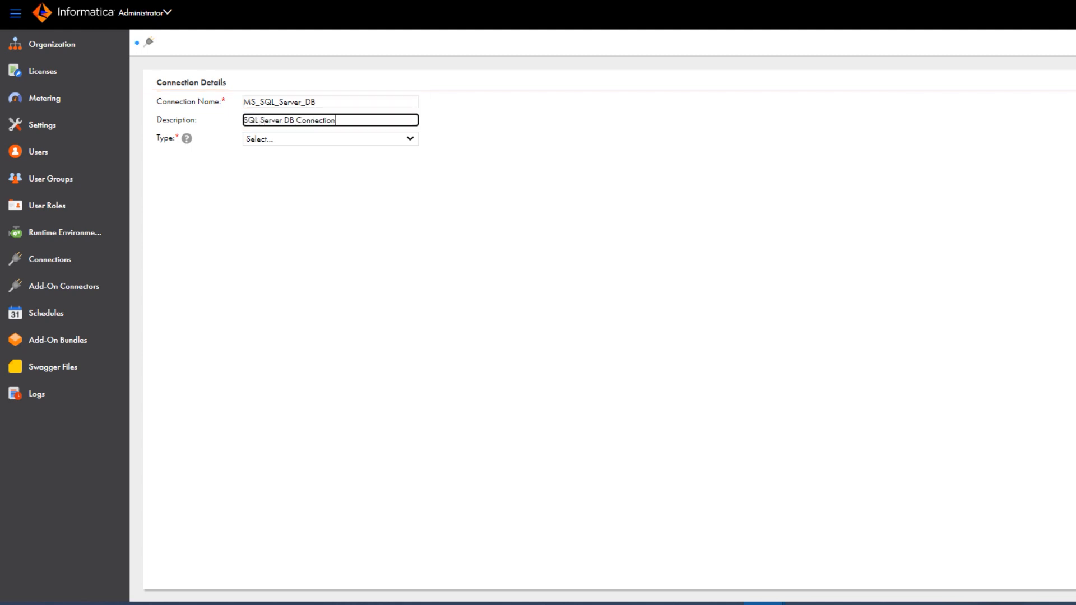
left_click(330, 139)
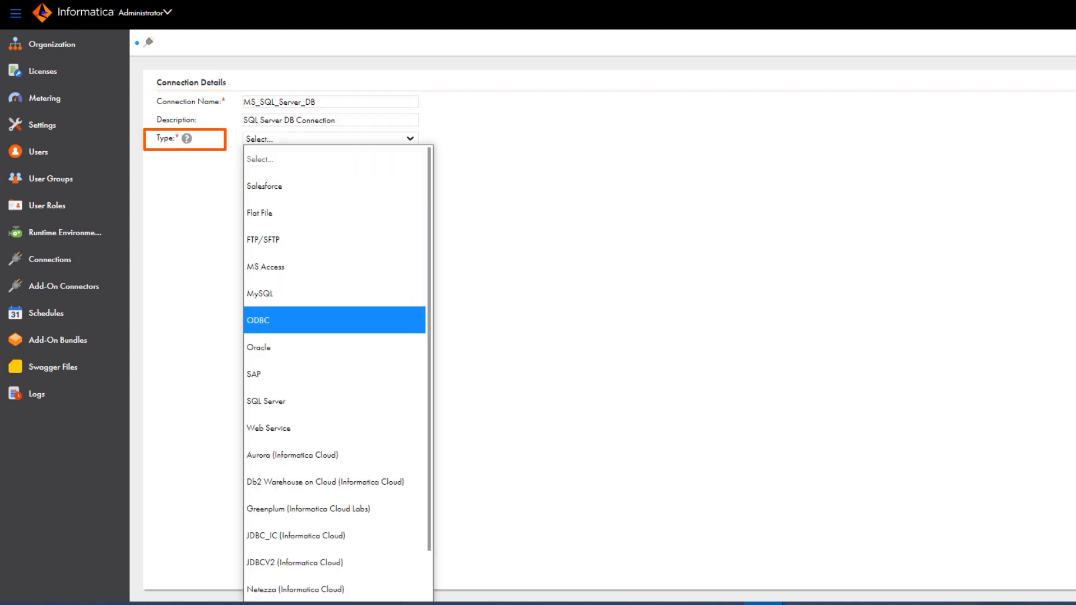
left_click(265, 402)
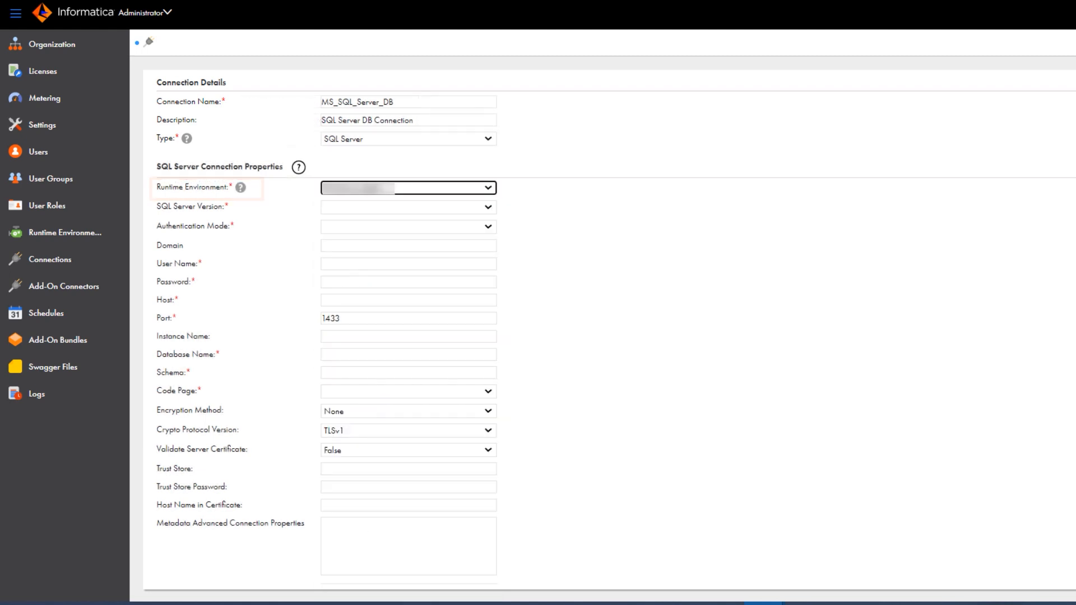
Choose SQL Server 2019 with SQL Server Authentication, enter password and host, keep port 1433.
left_click(408, 207)
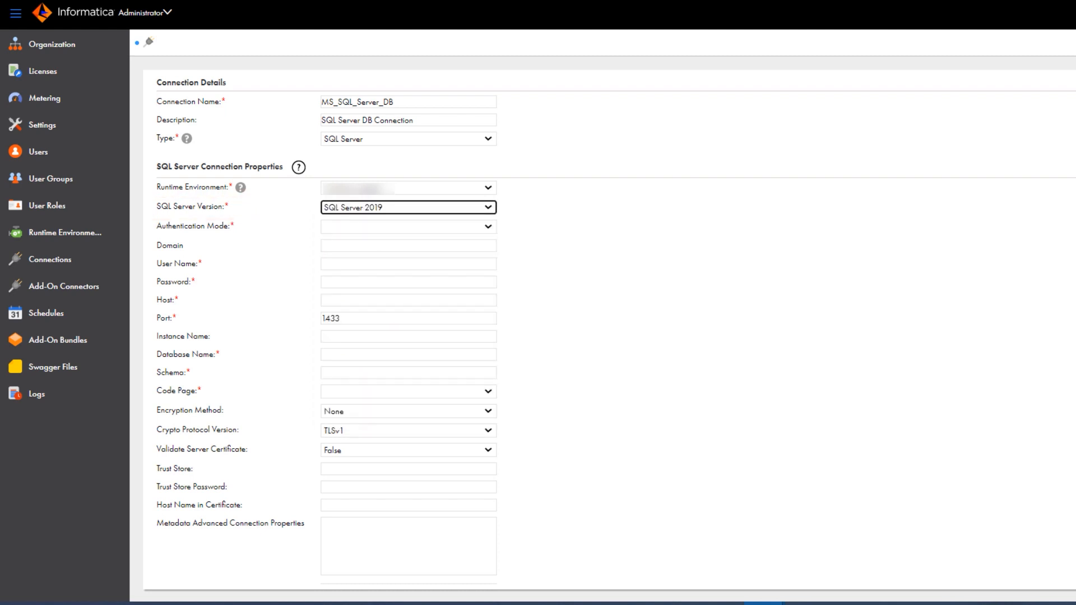
left_click(408, 227)
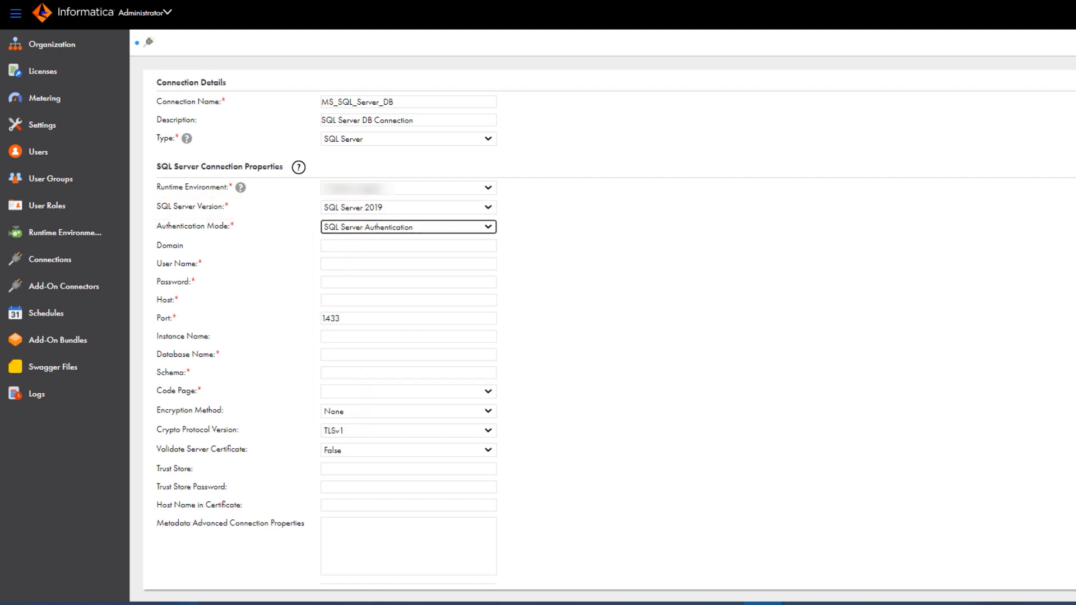
type("password")
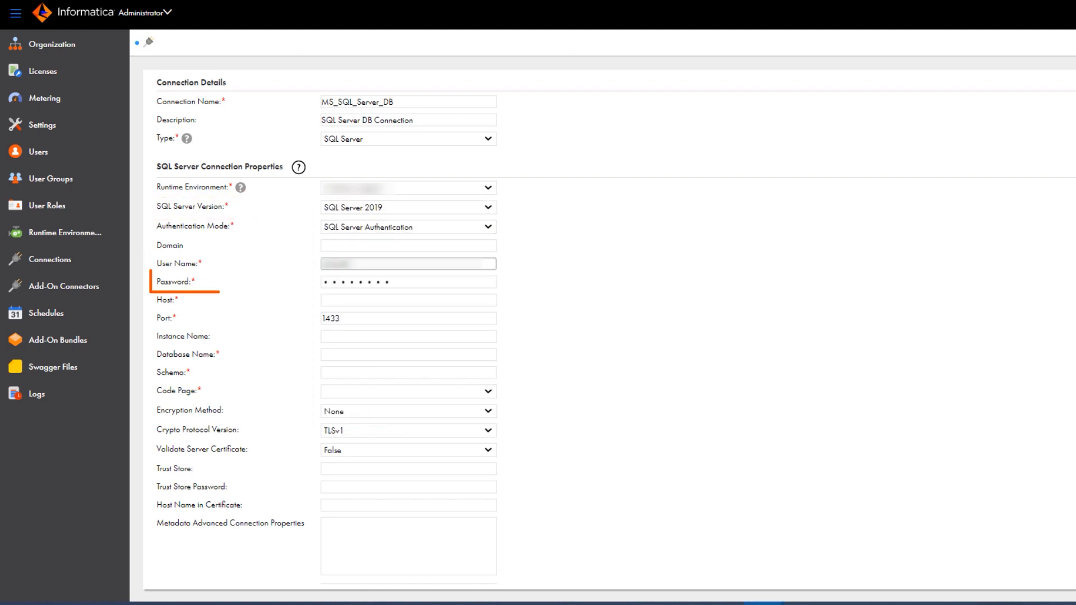
left_click(407, 300)
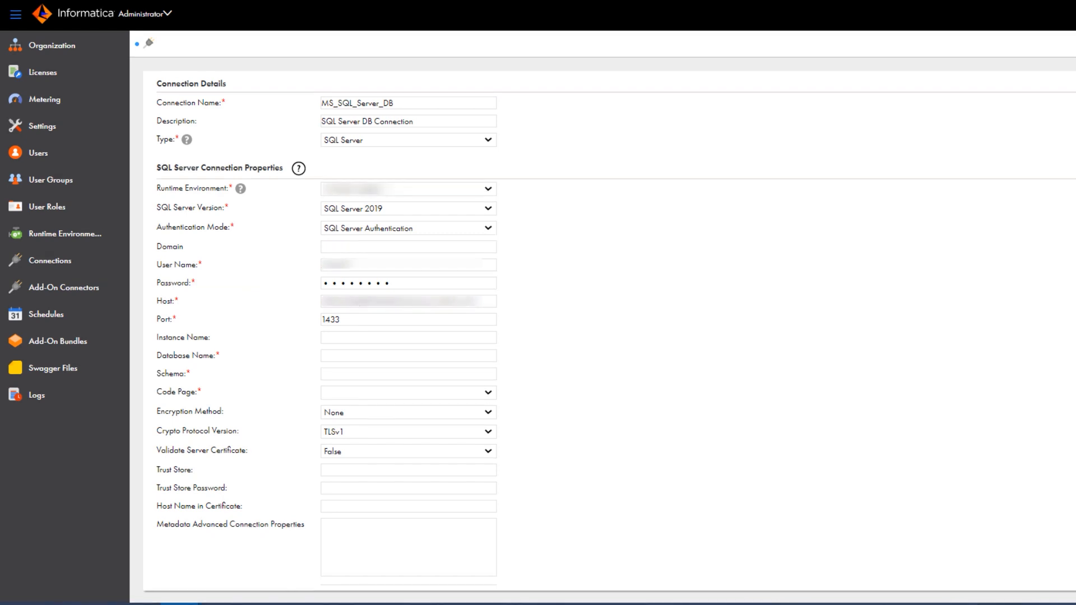
left_click(408, 320)
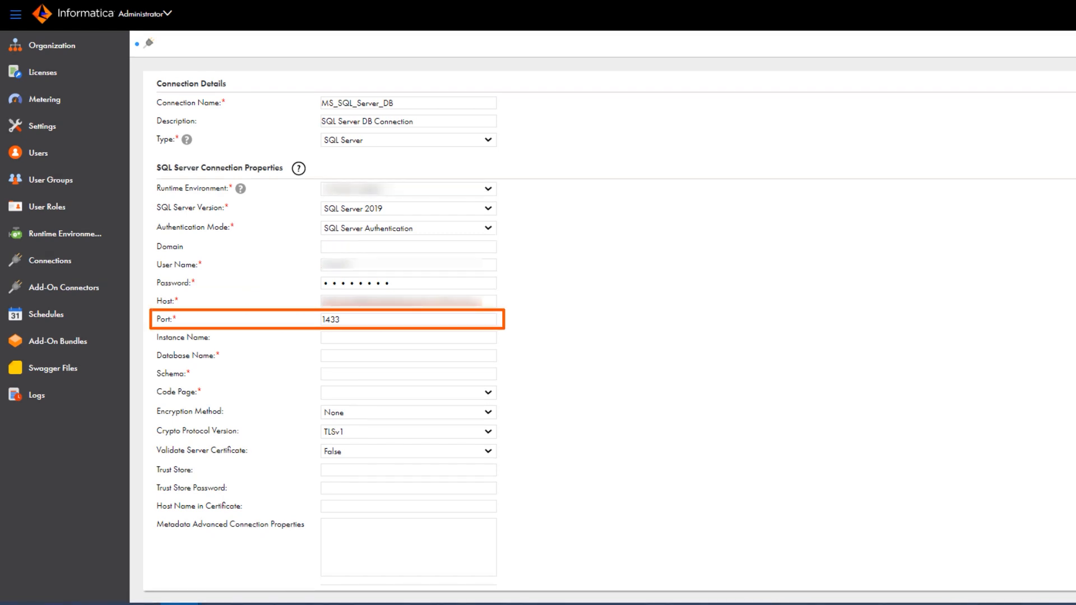
left_click(408, 355)
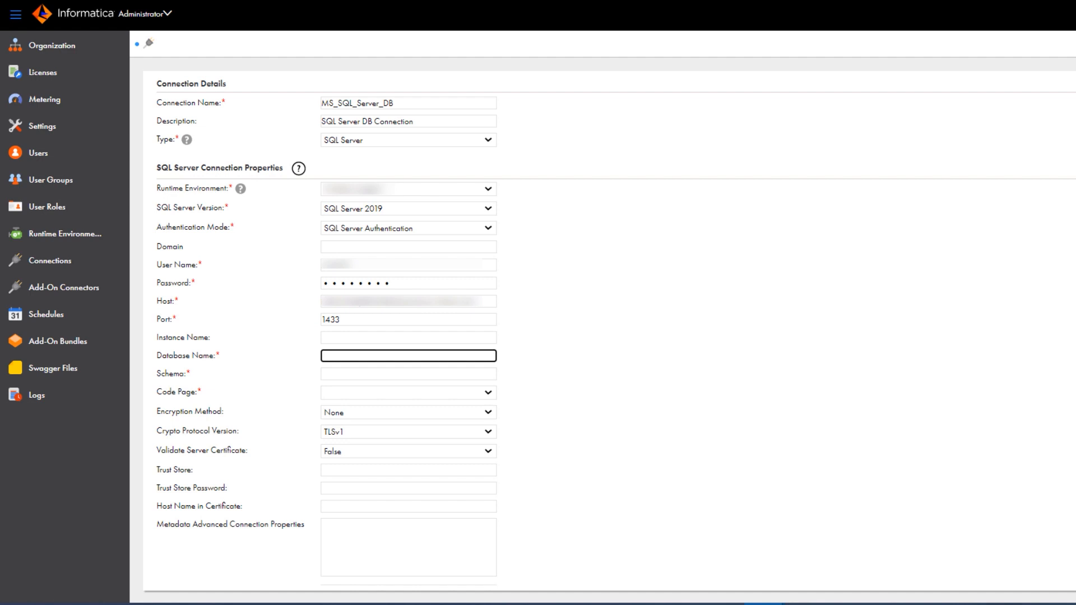
Enter database cloud_SQLDB, runtime Windows_Agent, schema dbo and code page UTF-8.
type("cloud_SQLDB")
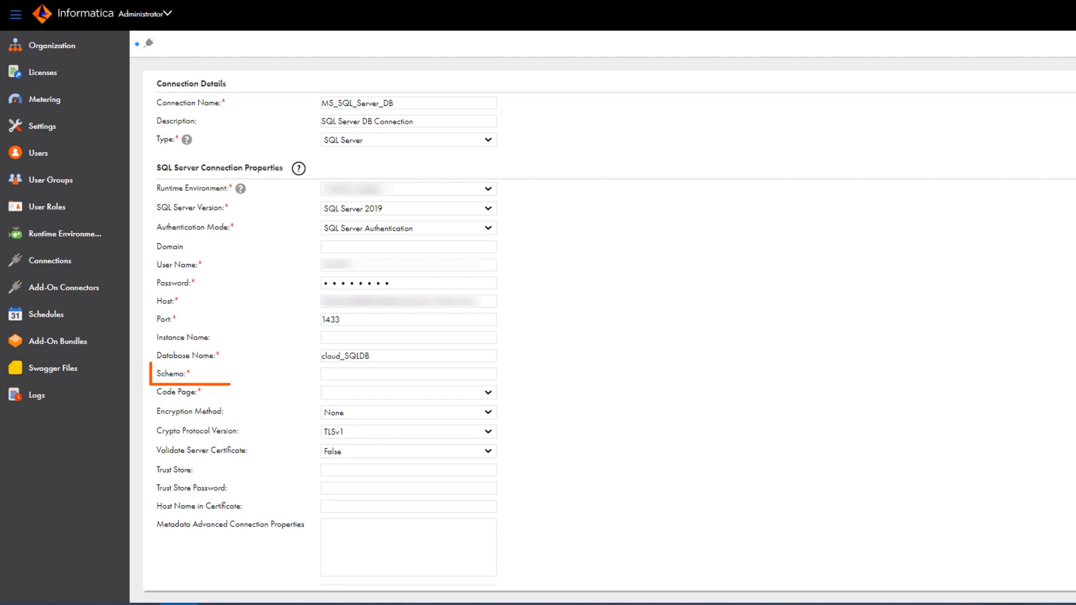
left_click(408, 188)
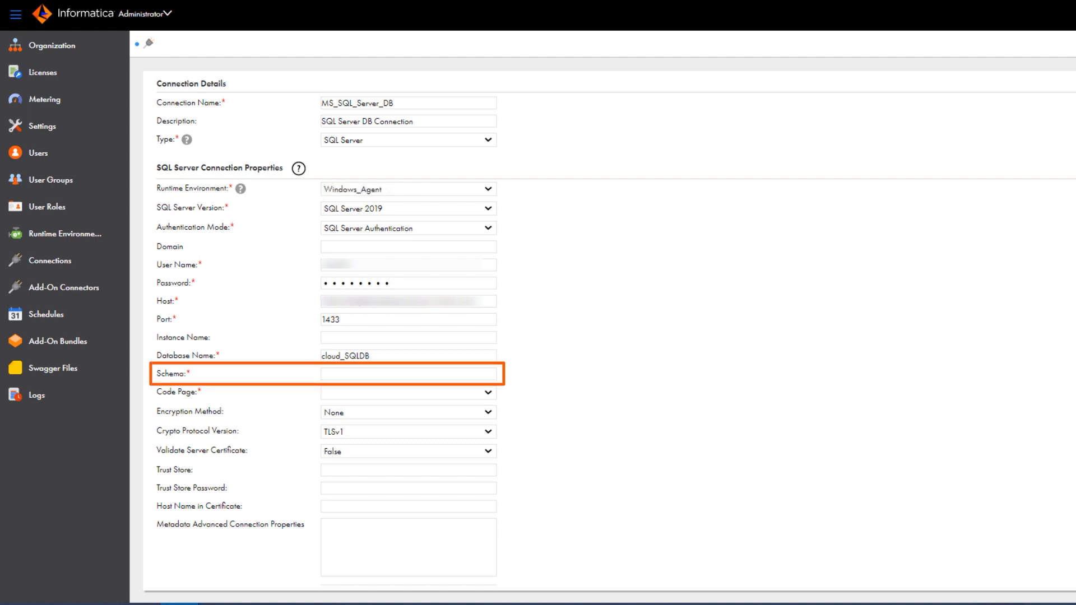
left_click(408, 374)
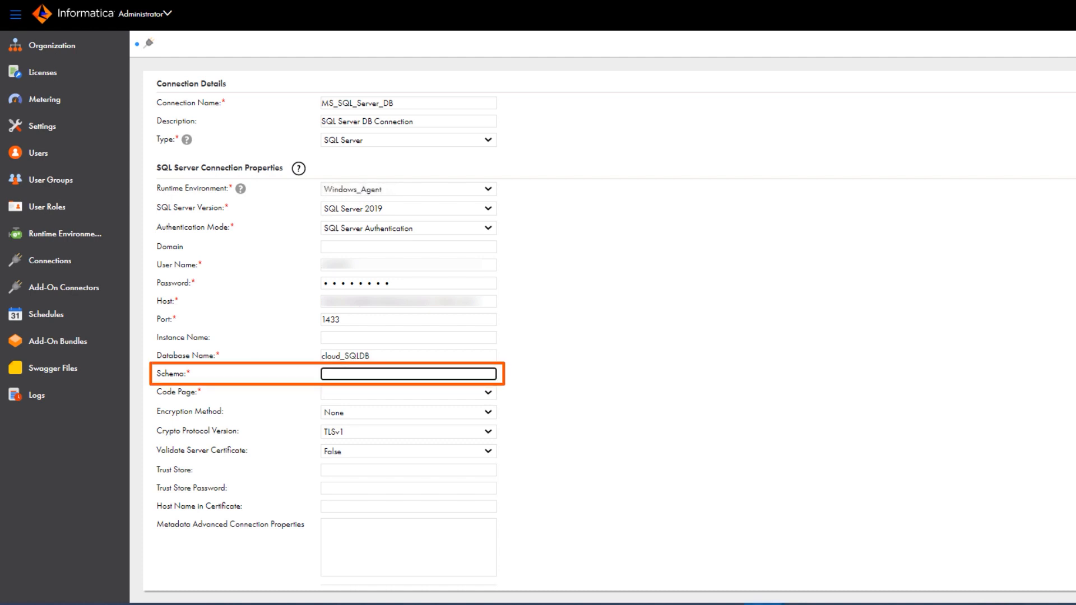
type("dbo")
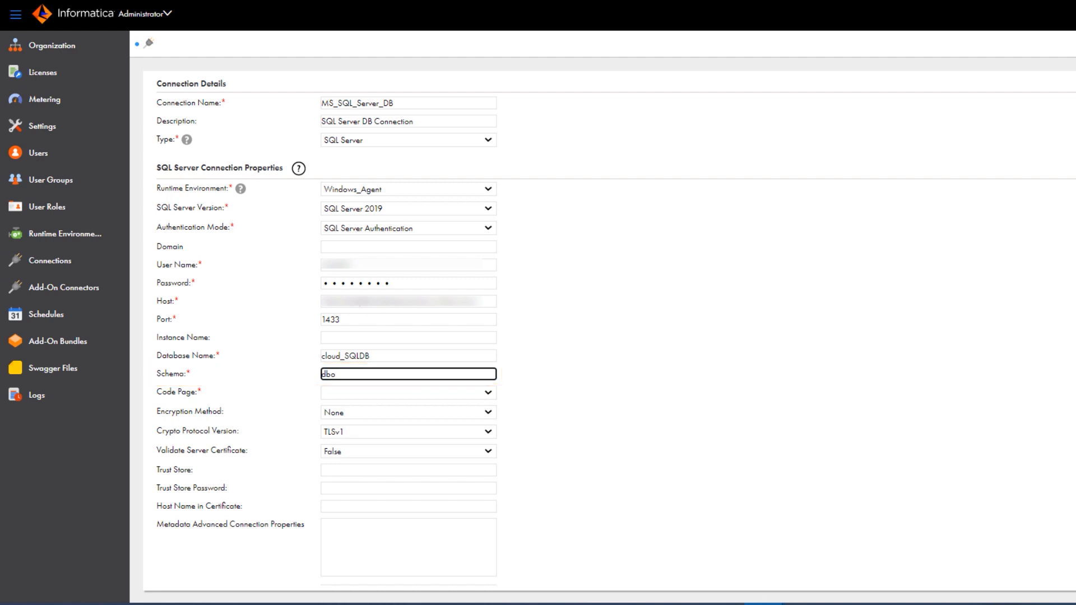
left_click(407, 393)
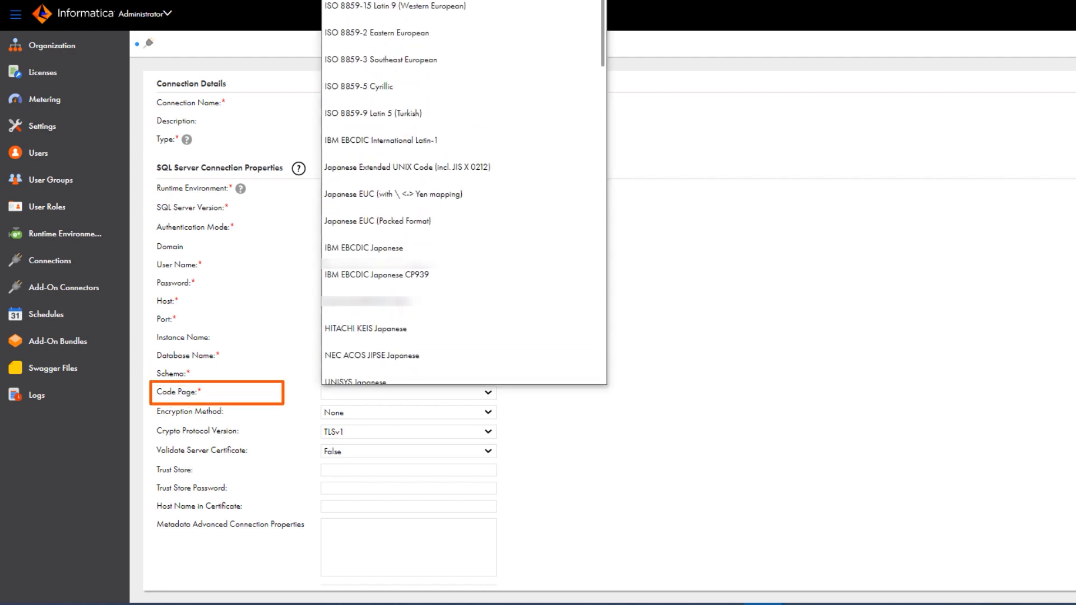
left_click(408, 392)
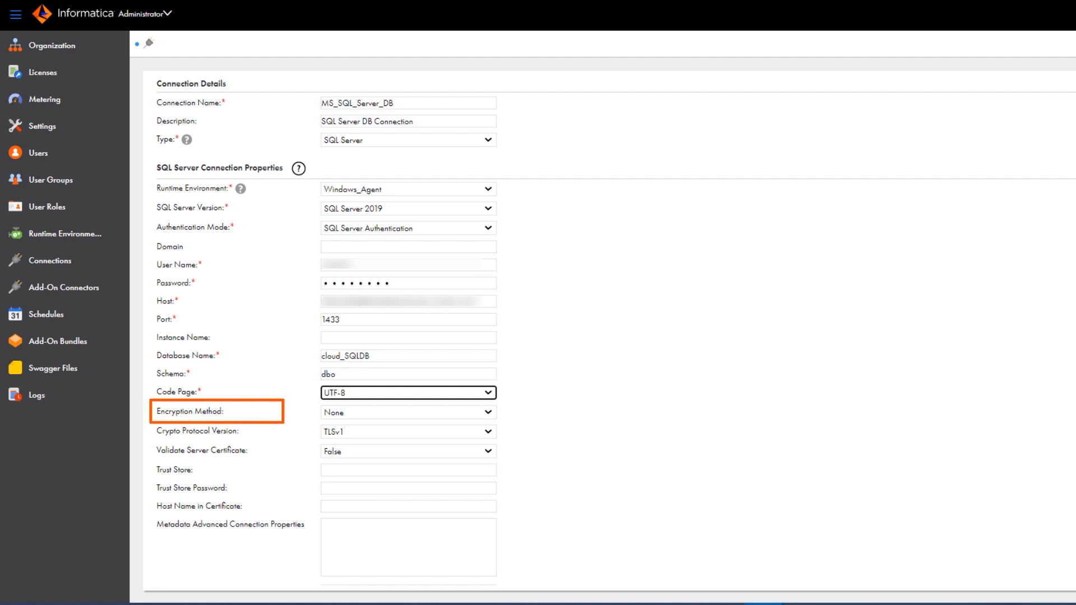
Set SSL encryption with TLSv1.2, certificate validation False, and run a successful connection test.
left_click(407, 412)
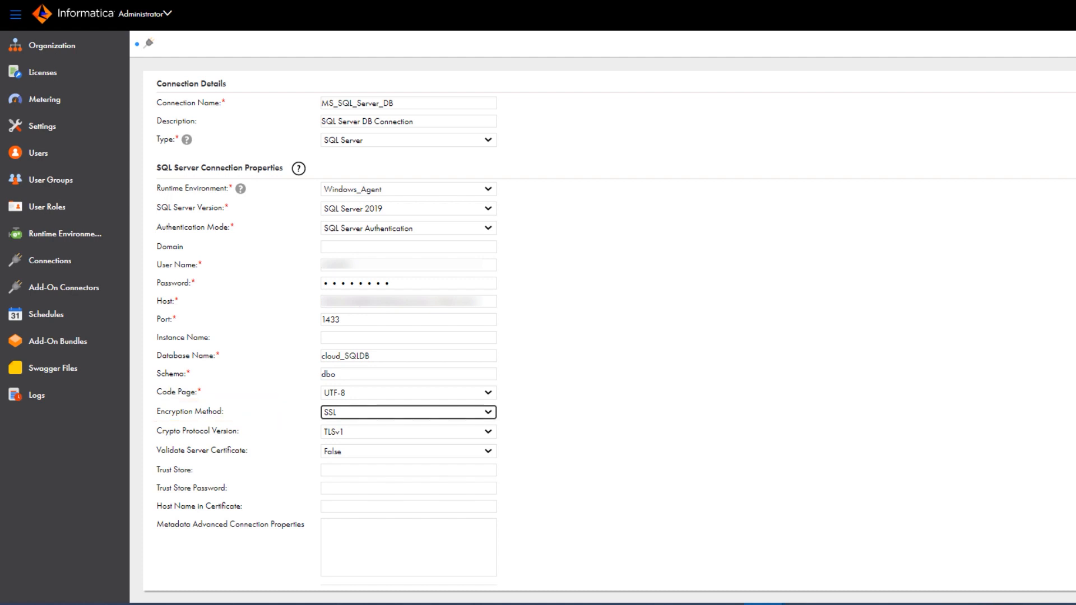
left_click(407, 431)
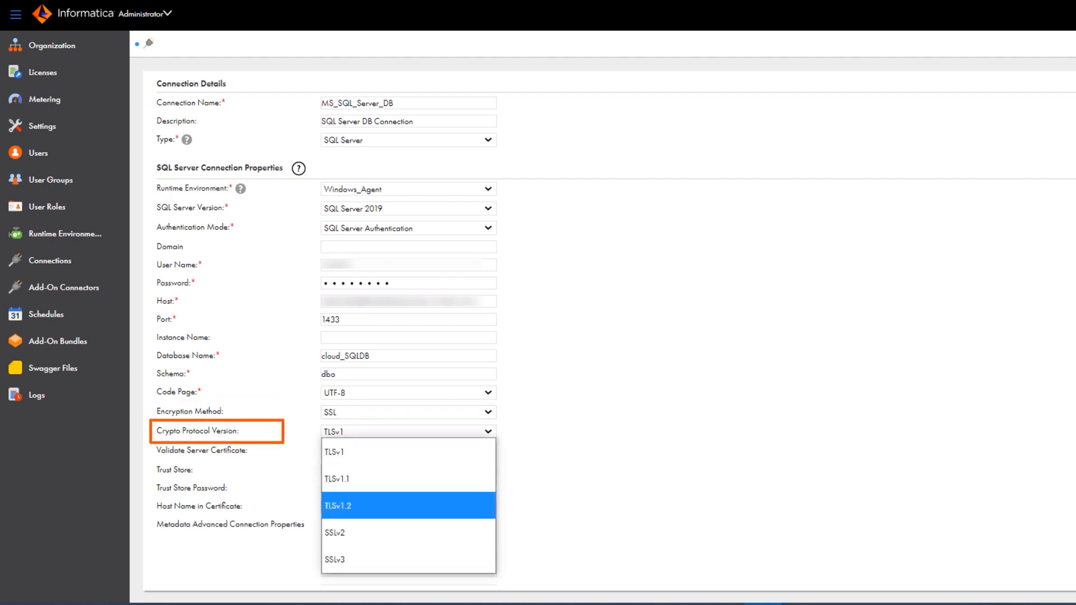
left_click(339, 505)
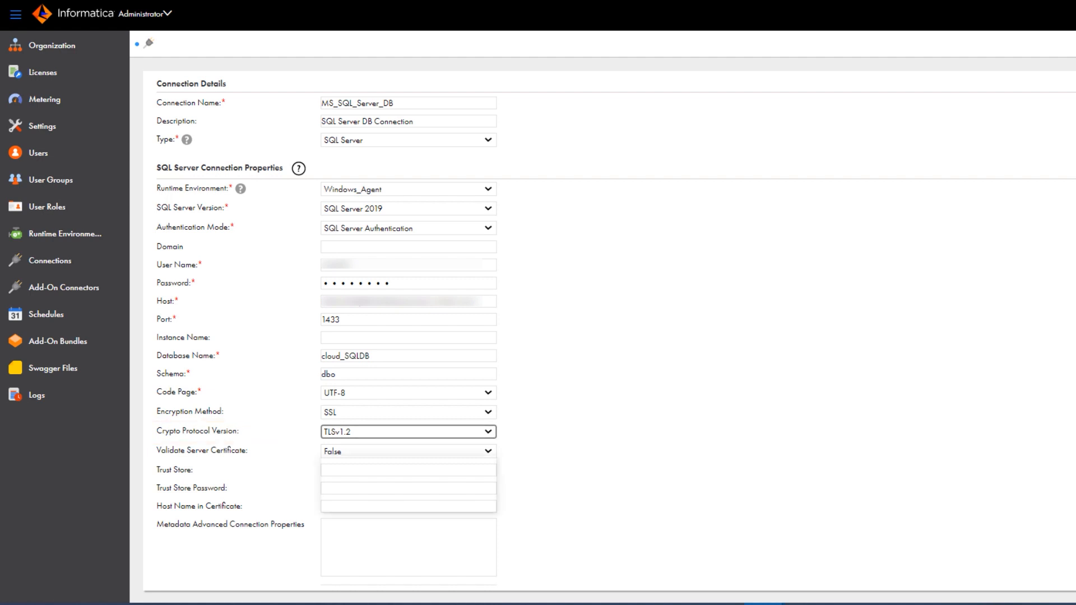
left_click(407, 451)
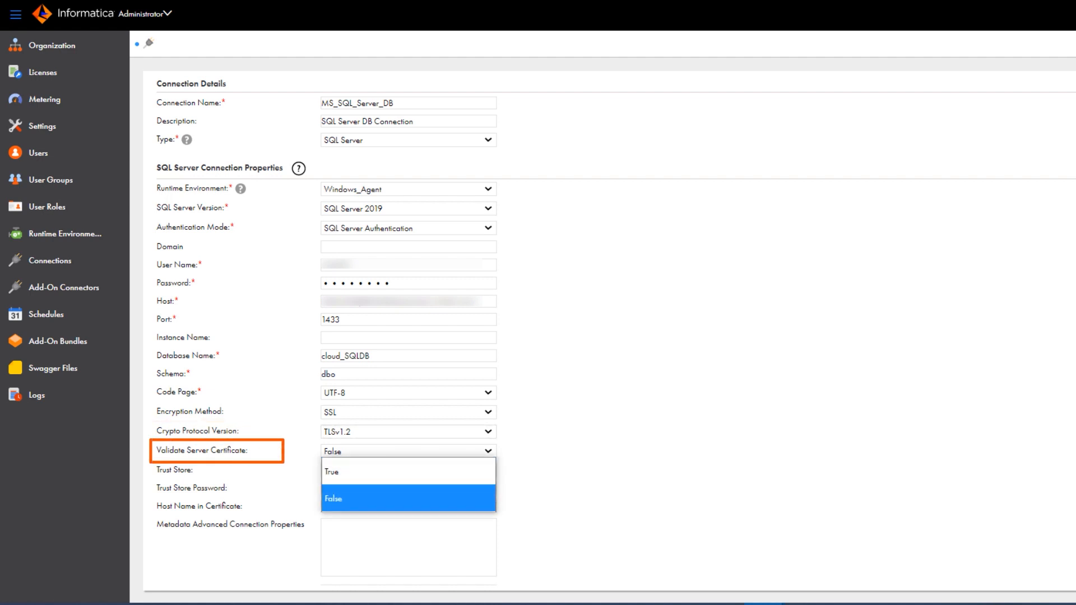
left_click(332, 497)
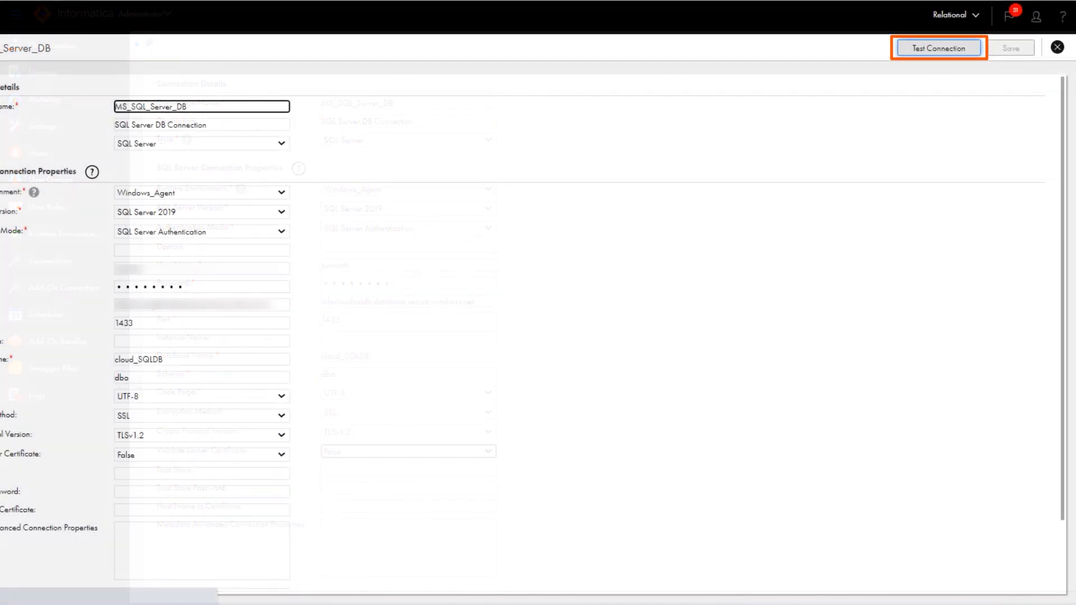
left_click(938, 47)
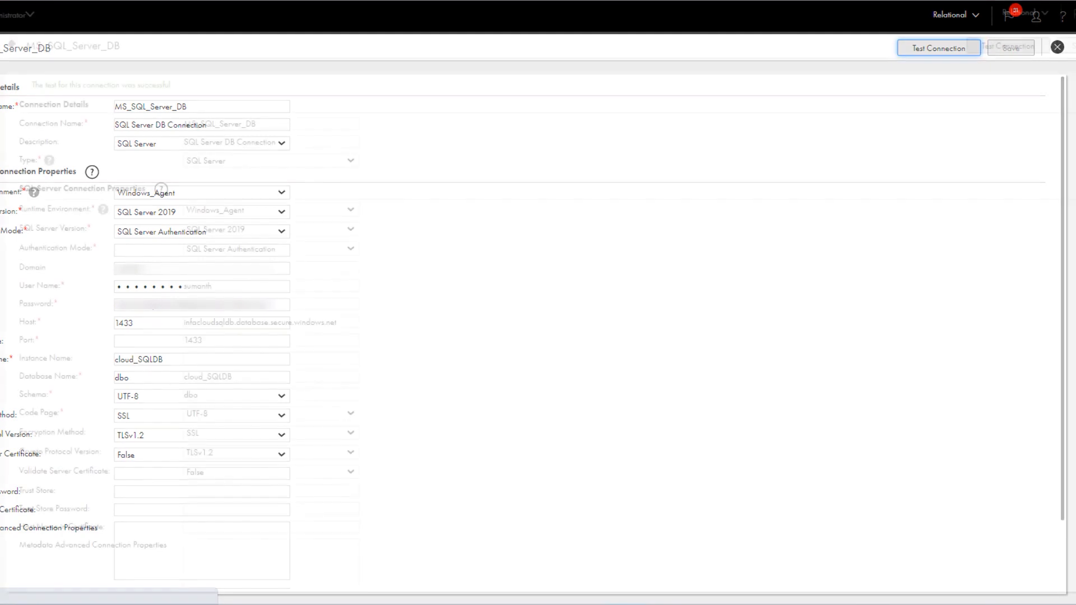